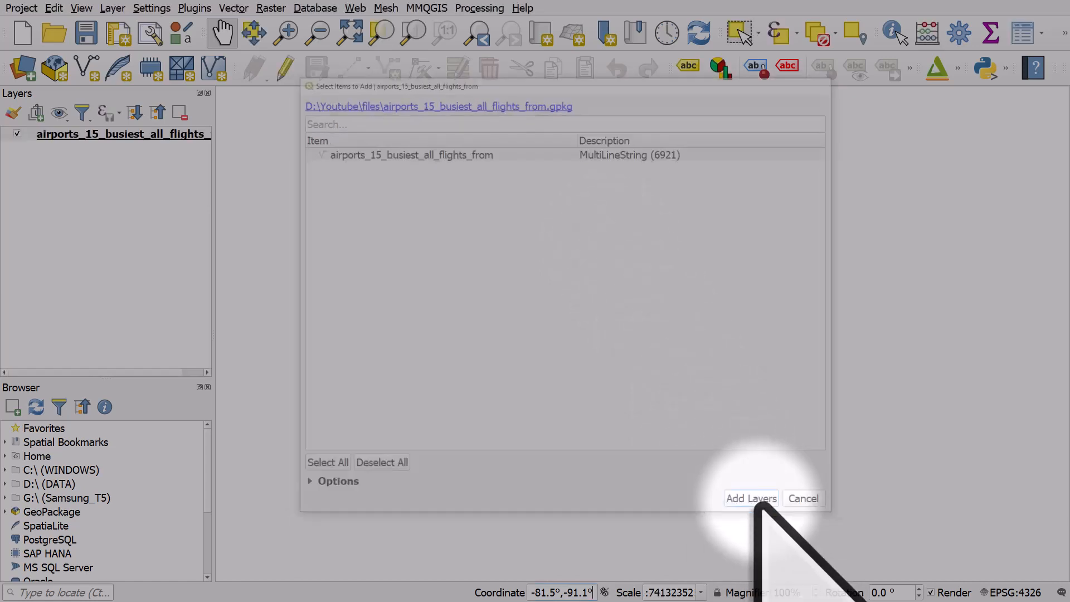
# Load the airports_15_busiest_all_flights_from routes layer from the GeoPackage onto the map
pyautogui.click(751, 498)
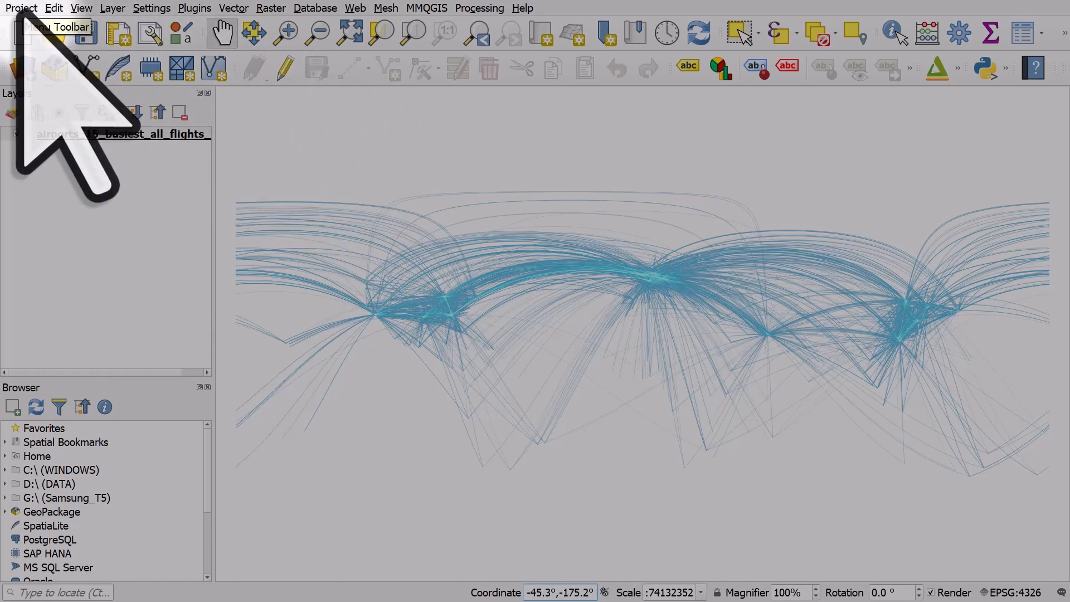
# Set the project's map background colour to black in Project Properties
pyautogui.click(20, 7)
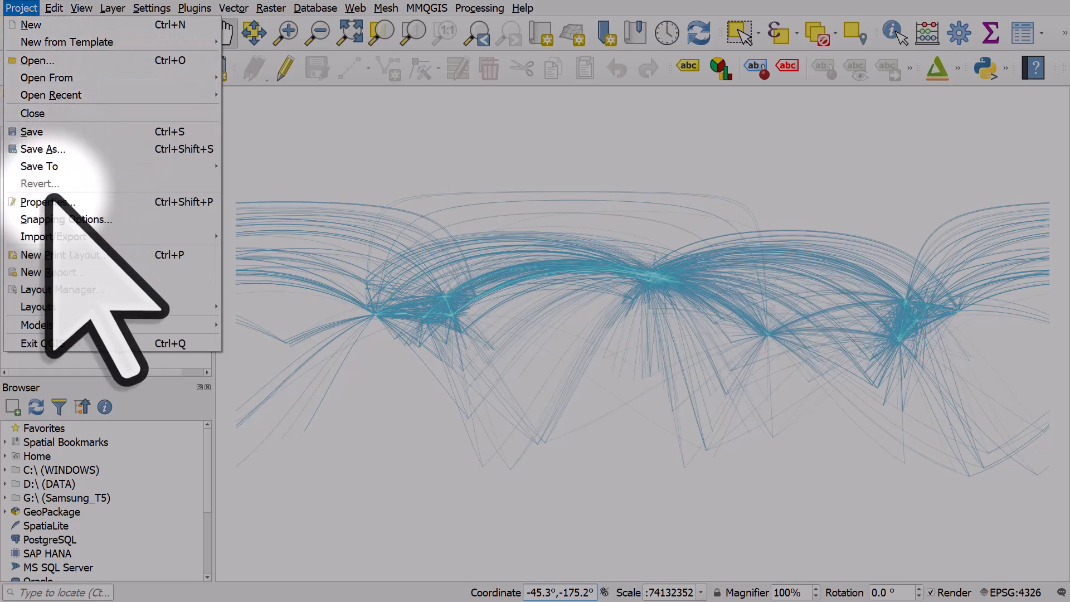
pyautogui.click(48, 201)
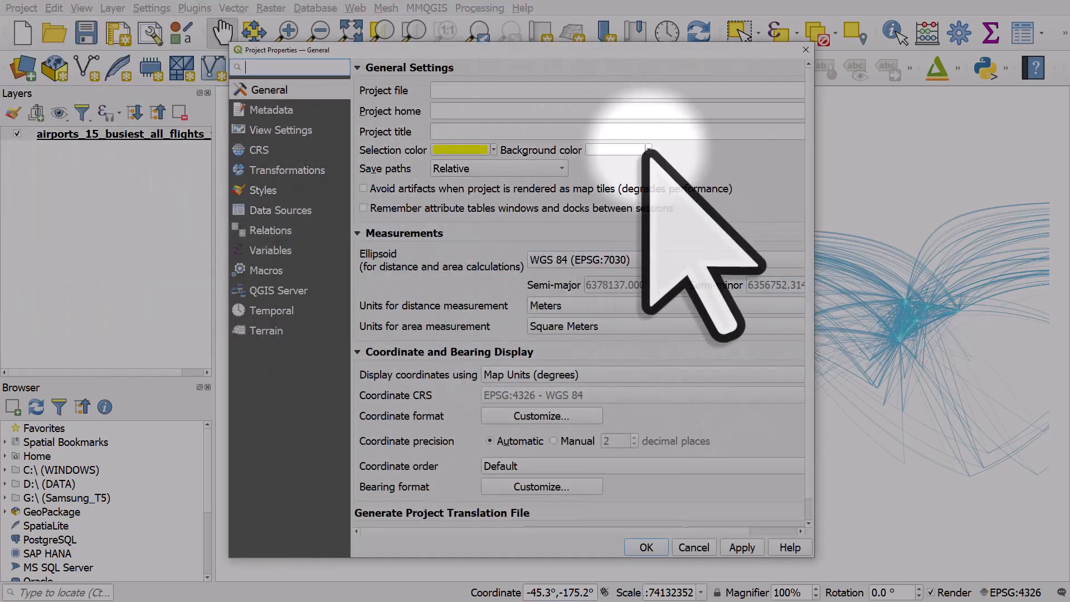
pyautogui.click(648, 149)
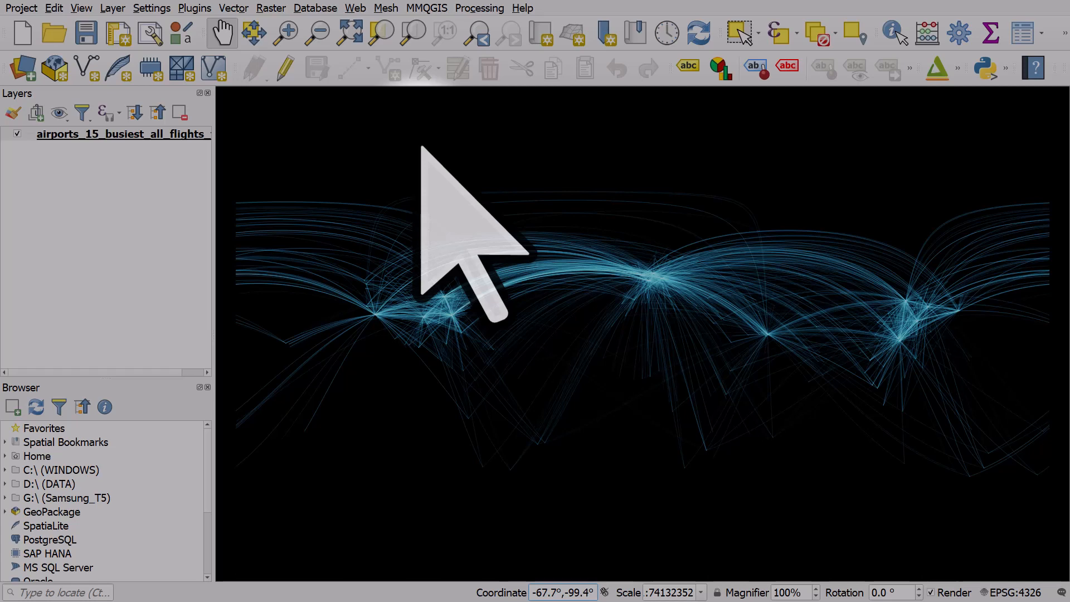
# Set the routes layer's feature blending mode to Screen, after previewing Dodge
pyautogui.doubleClick(122, 133)
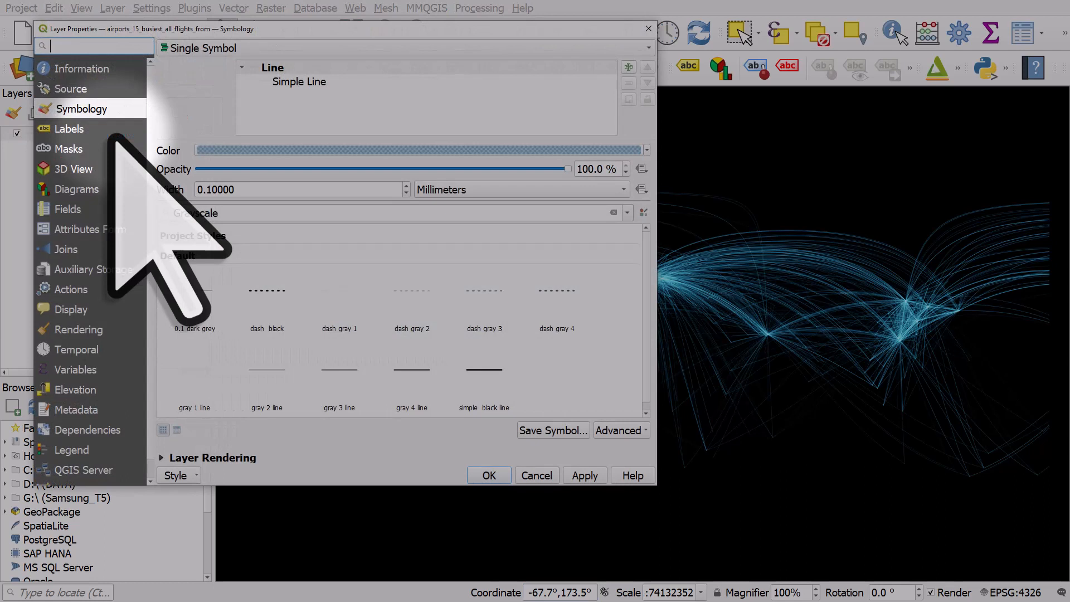
pyautogui.click(162, 457)
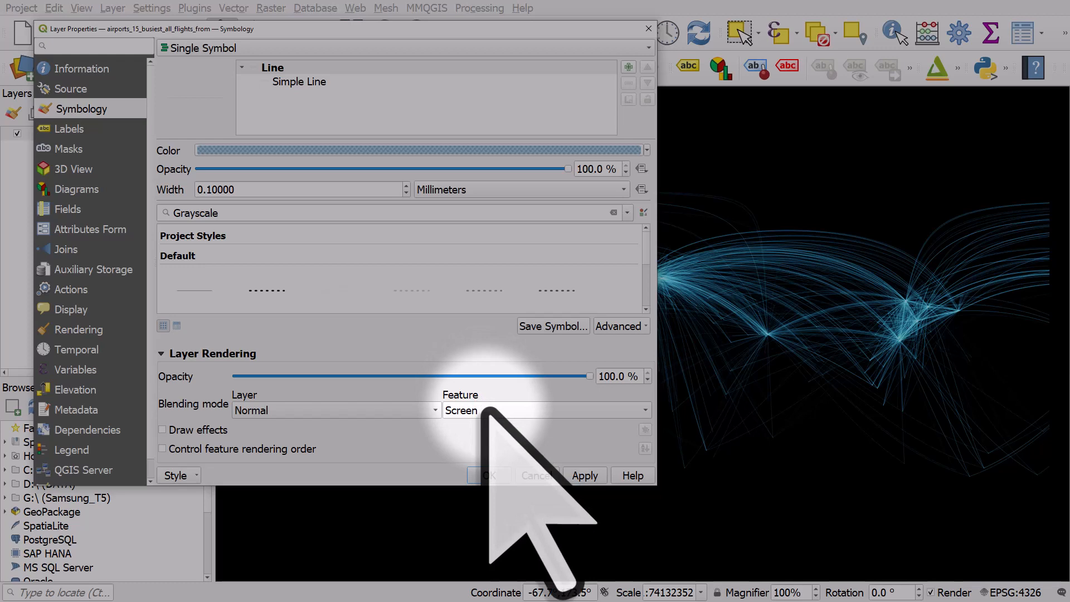
pyautogui.click(543, 410)
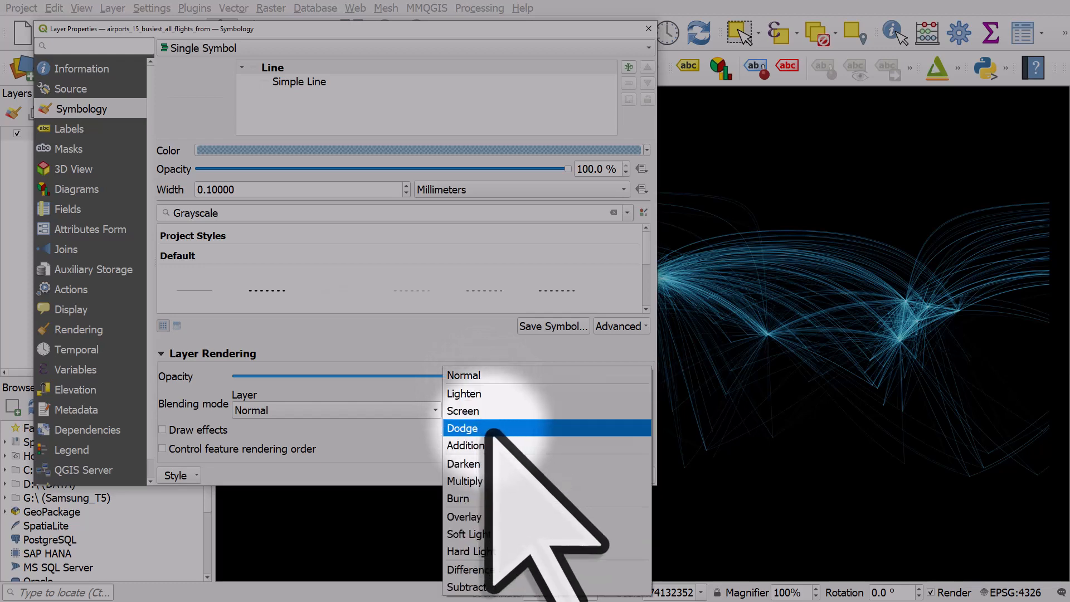
pyautogui.click(462, 428)
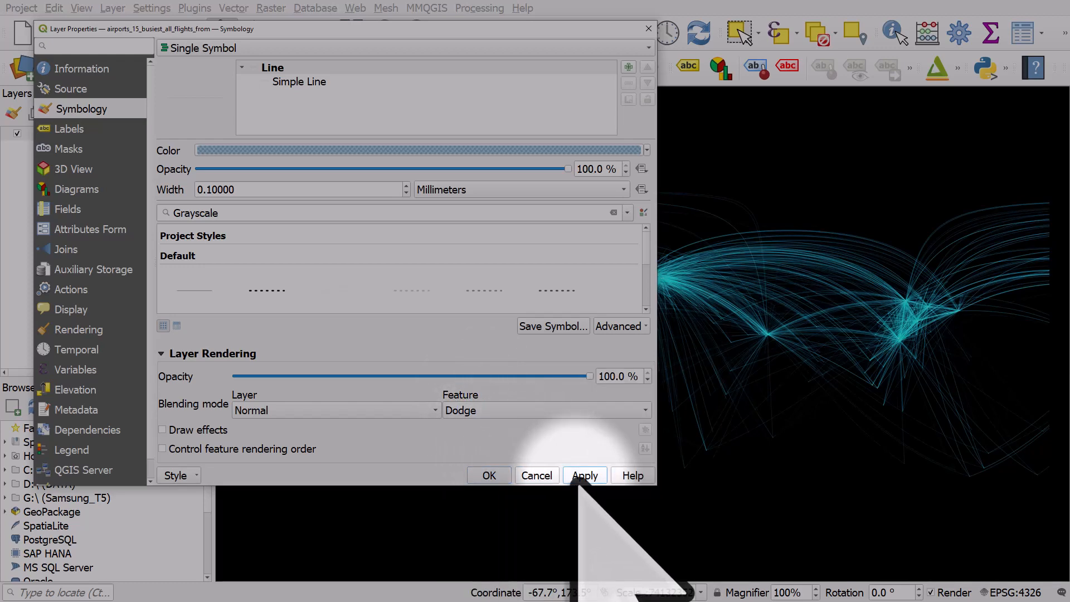
pyautogui.click(544, 409)
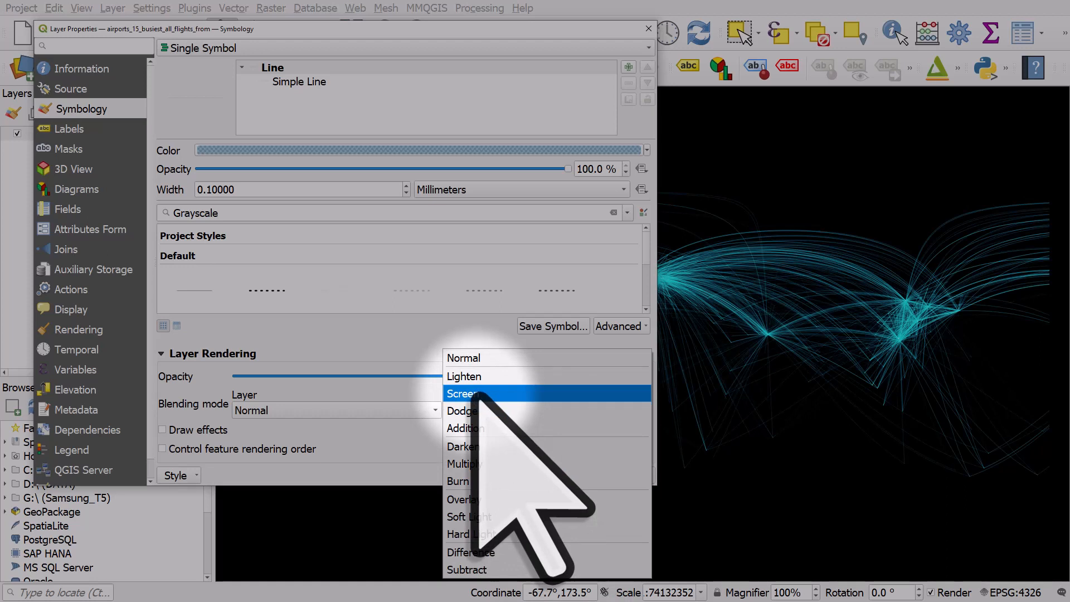
pyautogui.click(463, 393)
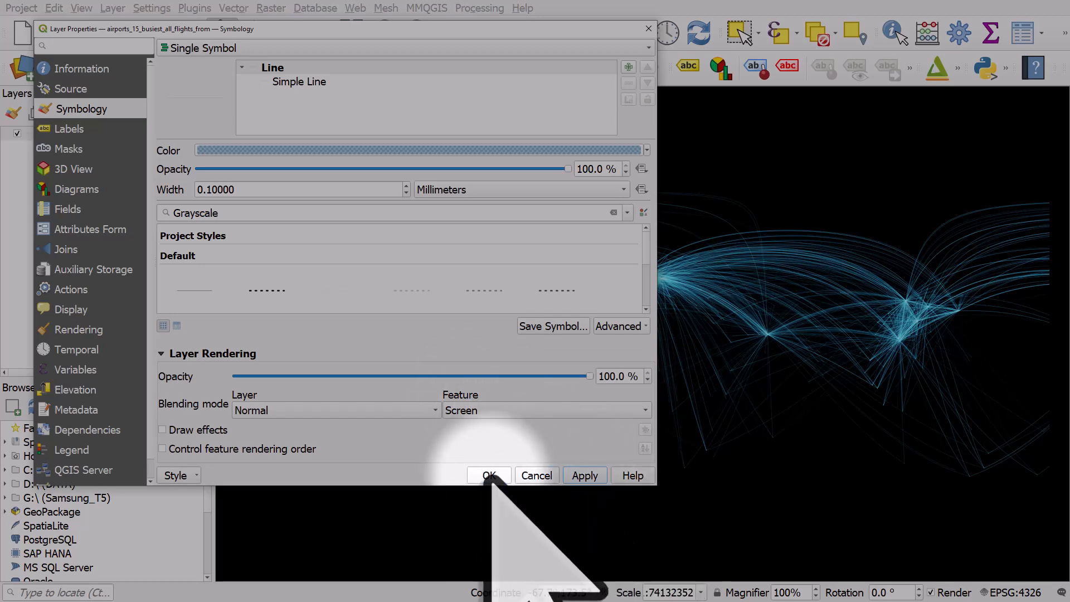
pyautogui.click(489, 475)
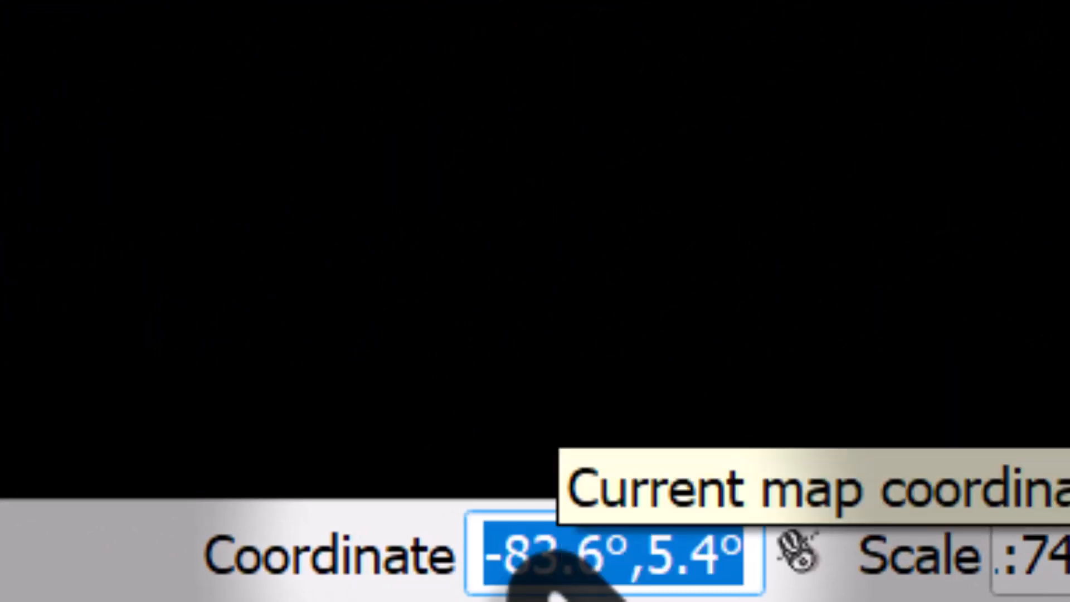
# Add the World Map base layer via the locator search 'world'
pyautogui.write('world Map')
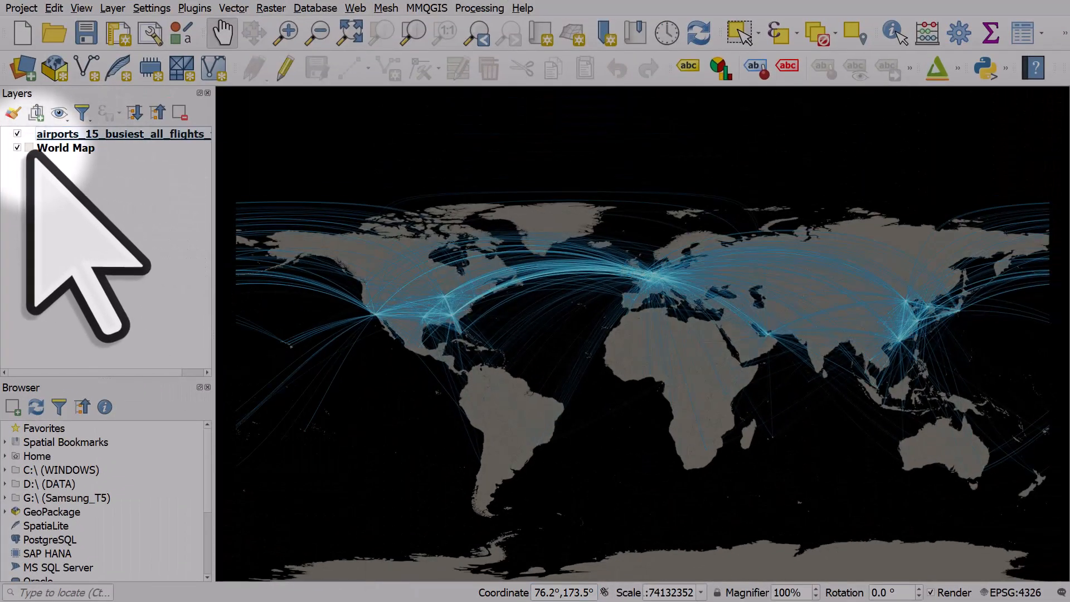
pyautogui.doubleClick(66, 149)
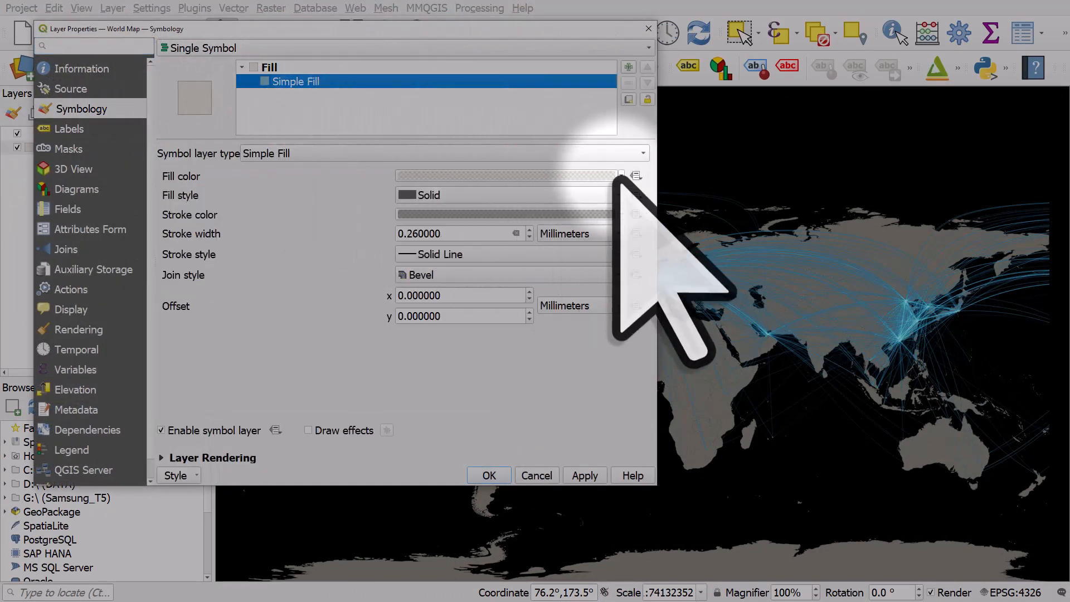
# Fill the World Map countries with near-black dark grey #151513
pyautogui.click(635, 176)
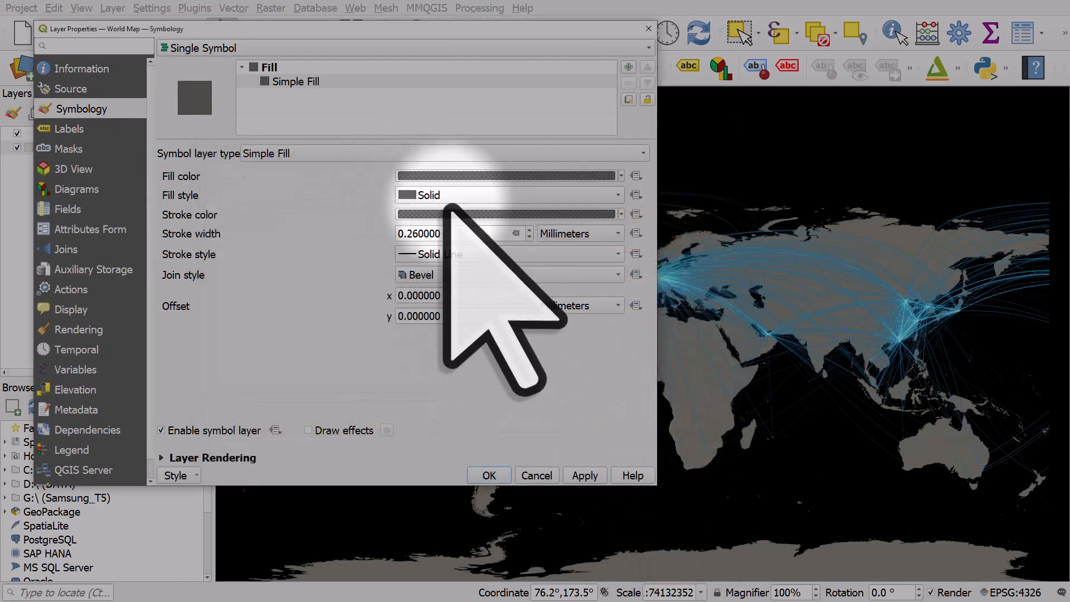
pyautogui.click(507, 175)
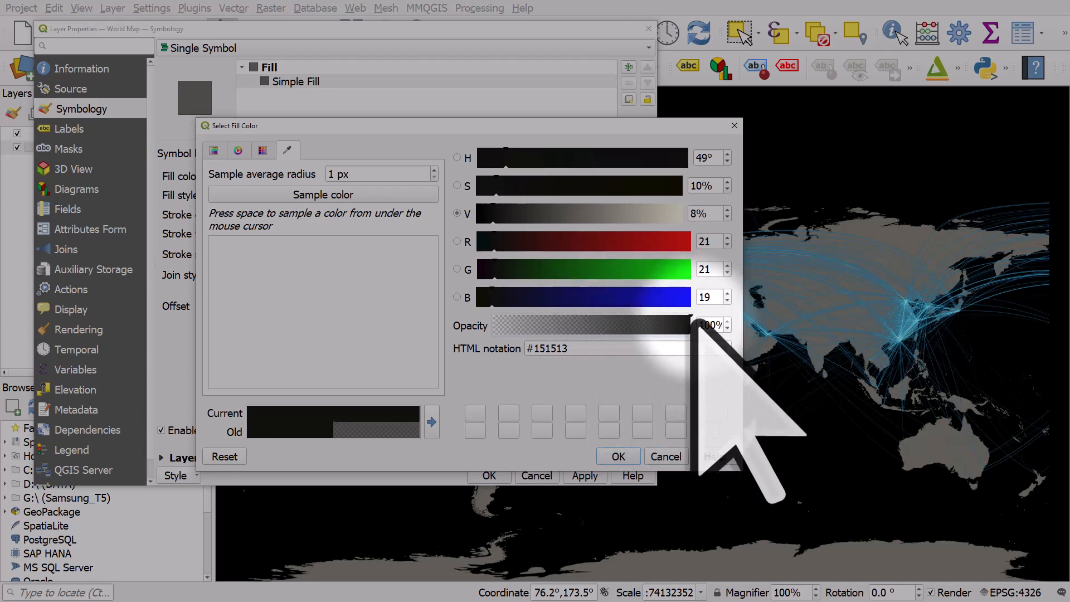
pyautogui.click(617, 456)
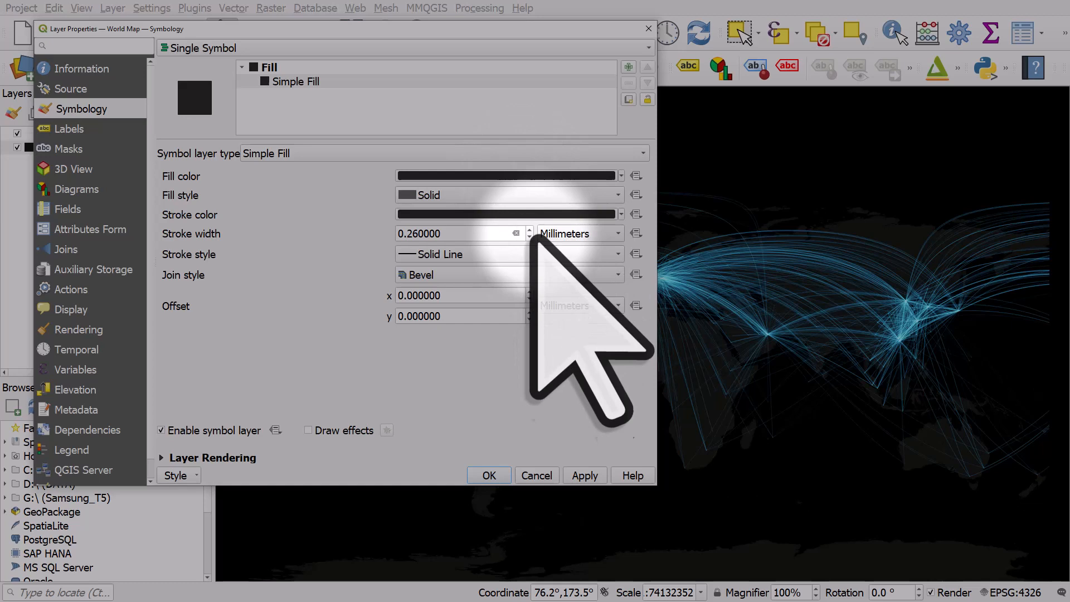
pyautogui.click(488, 475)
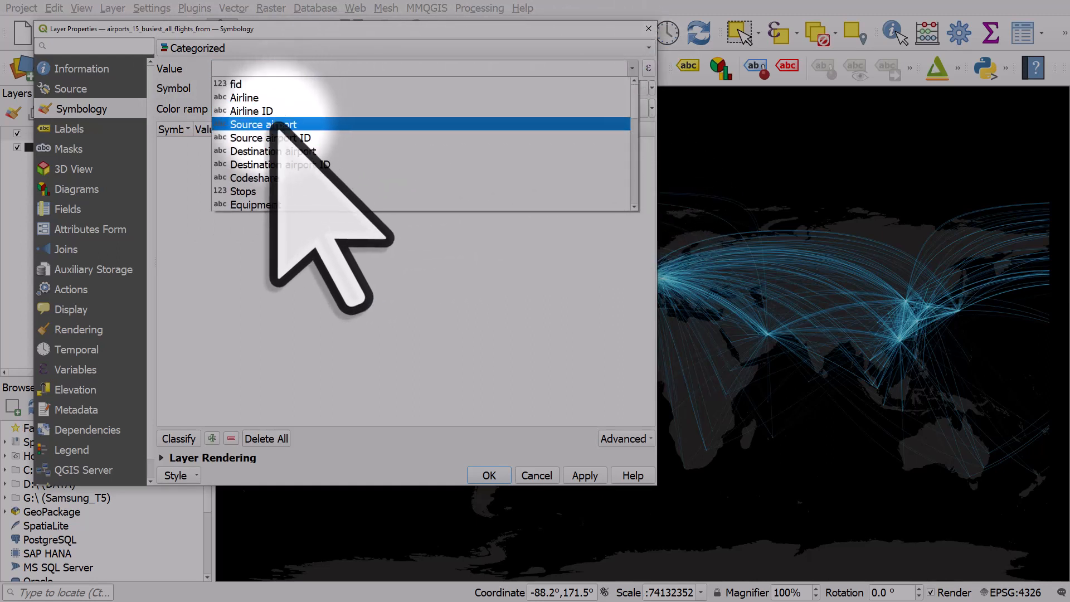
# Categorise the routes by Source airport with a random colour per airport, and apply
pyautogui.click(262, 125)
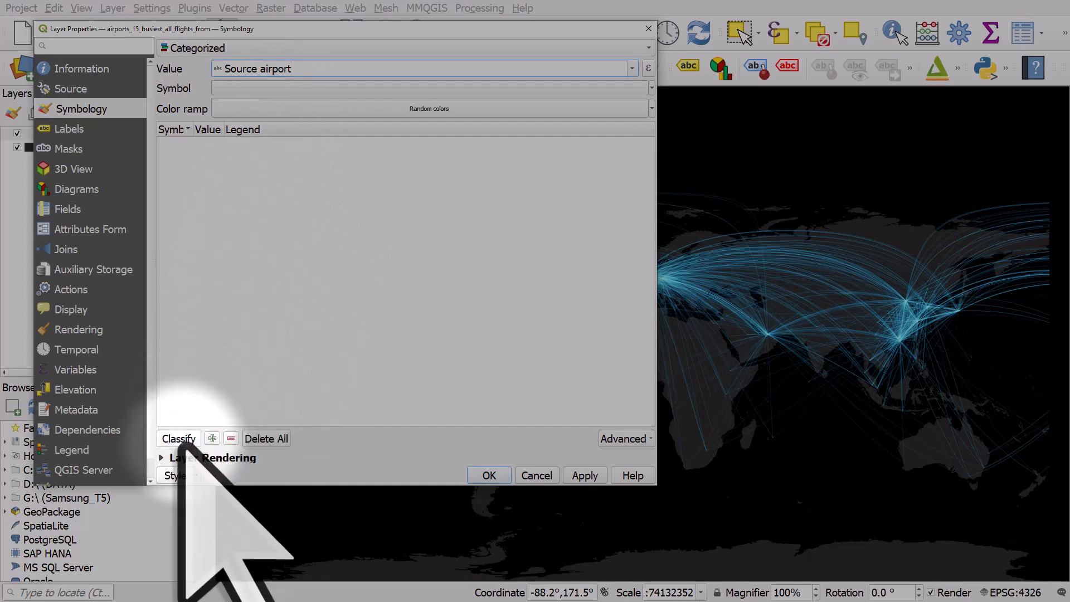
pyautogui.click(178, 438)
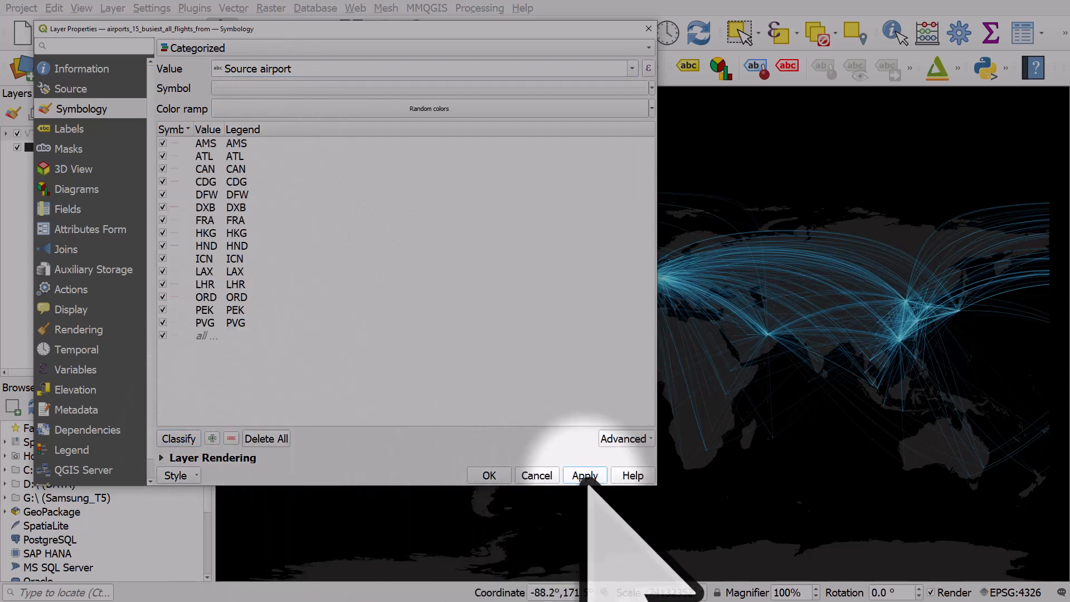
pyautogui.click(583, 475)
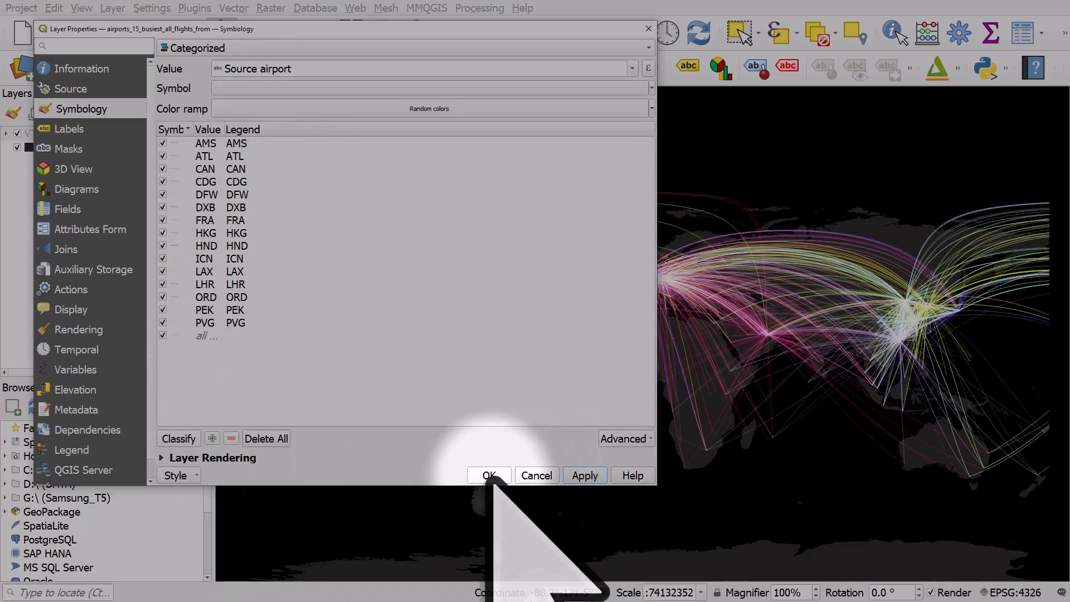
pyautogui.click(489, 475)
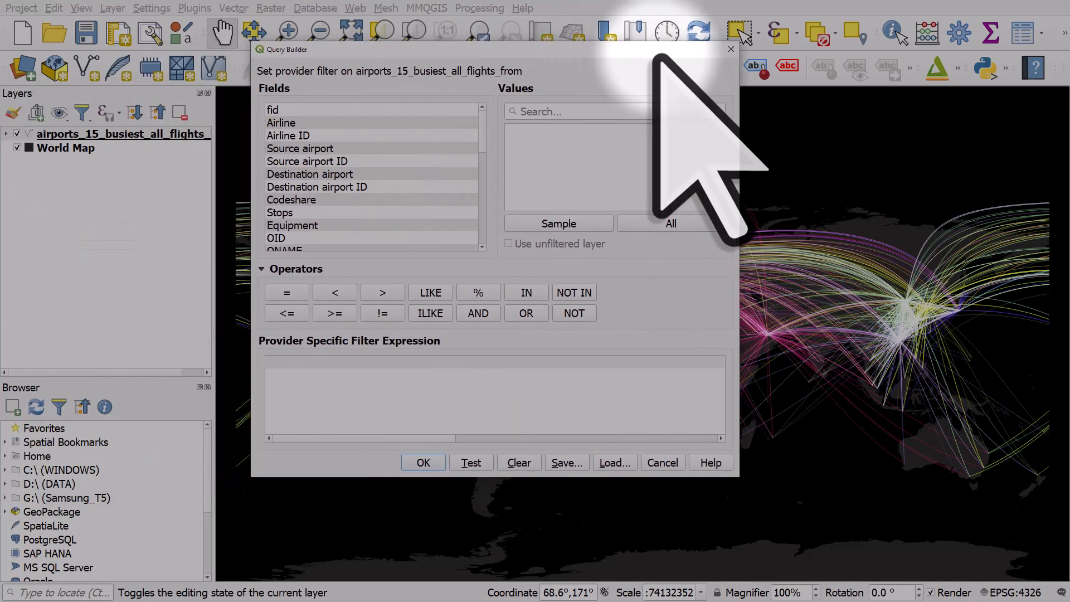
# Filter the routes layer to "Source airport" IN ('ATL','DXB','HND') in the Query Builder
pyautogui.doubleClick(300, 148)
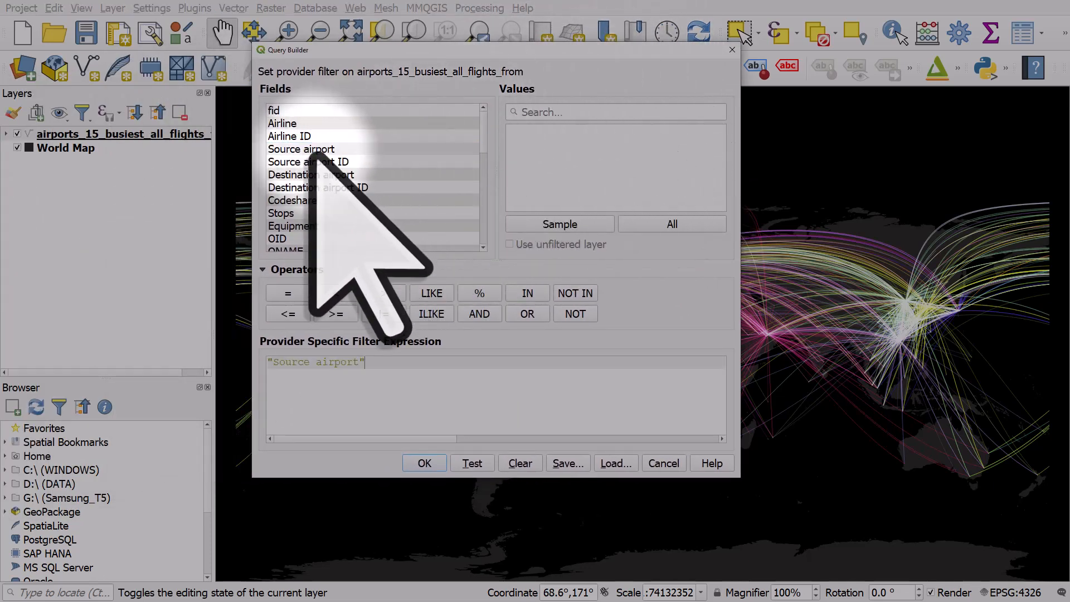
pyautogui.click(527, 293)
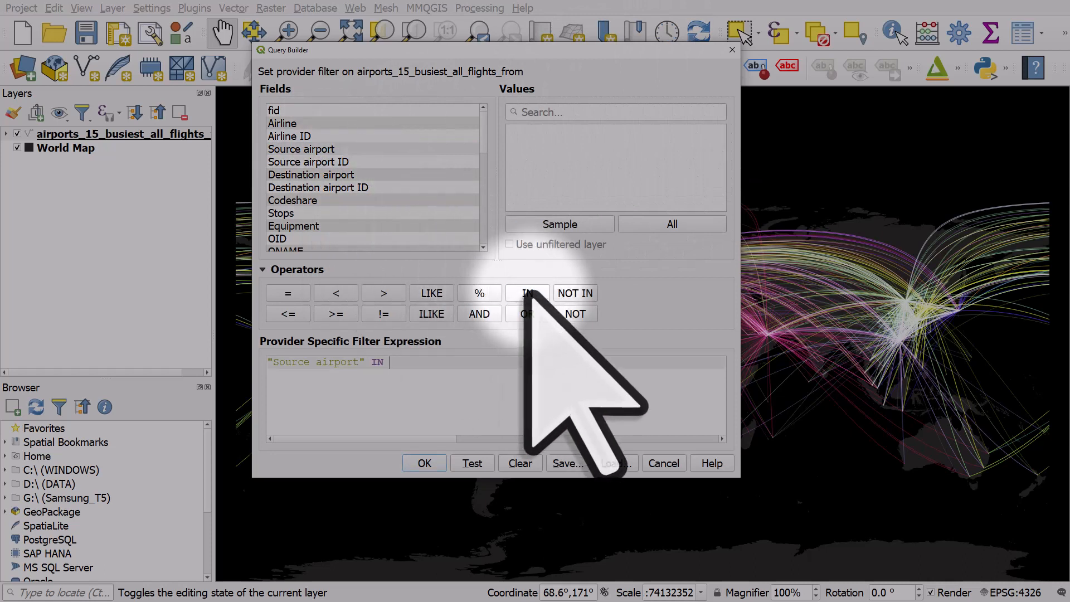
pyautogui.click(672, 224)
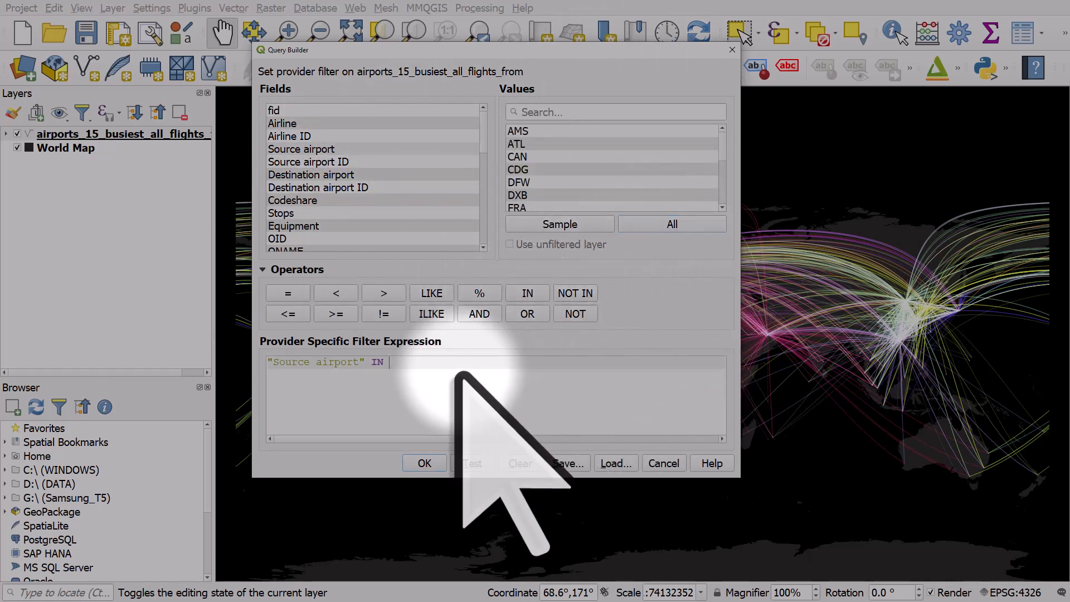
pyautogui.write('(')
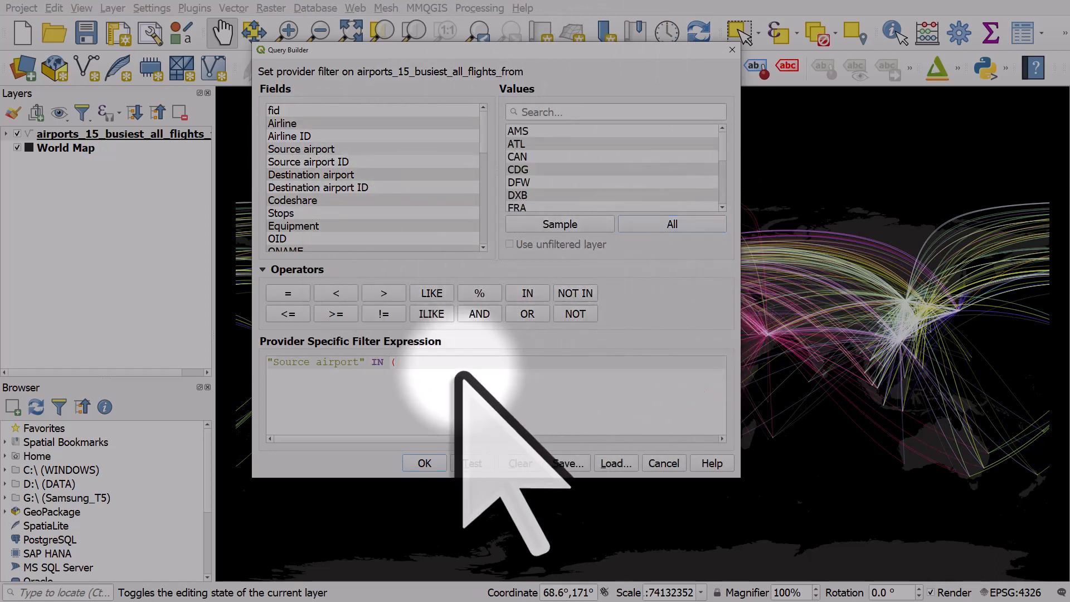
pyautogui.doubleClick(516, 143)
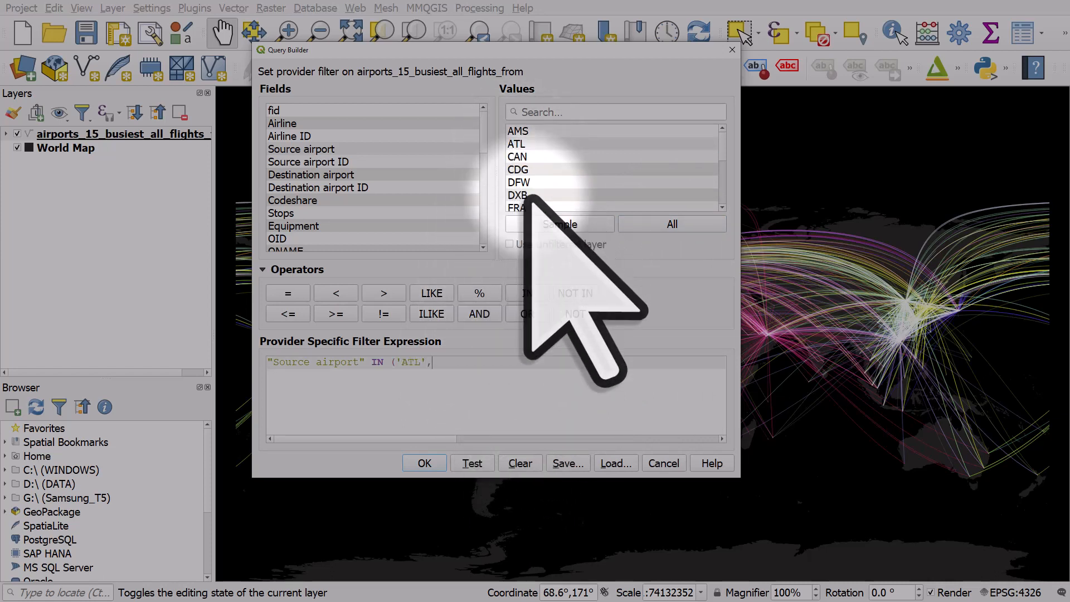
pyautogui.doubleClick(519, 195)
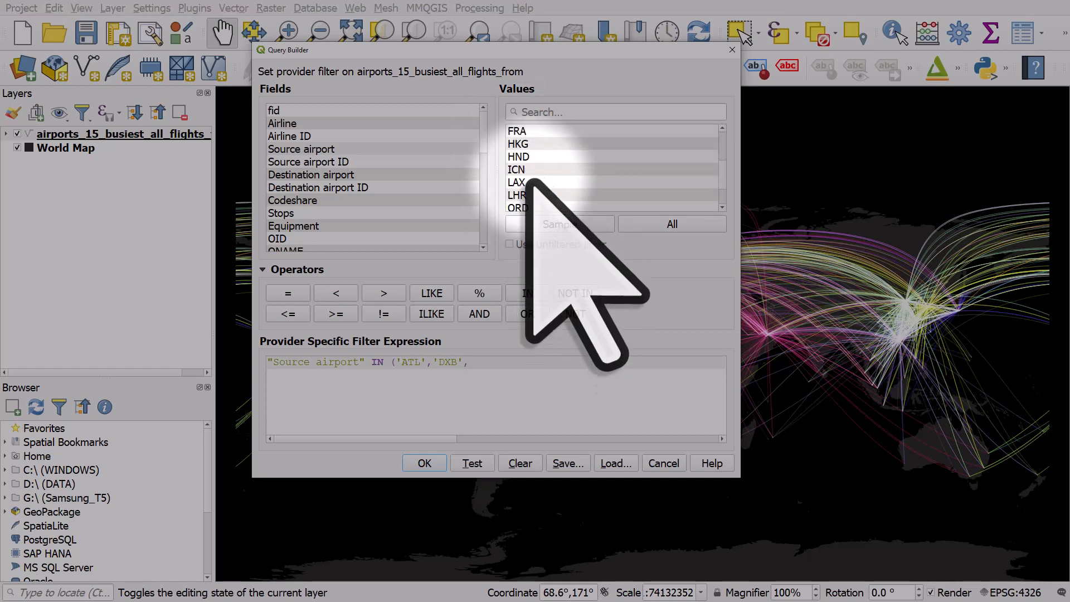
pyautogui.doubleClick(518, 156)
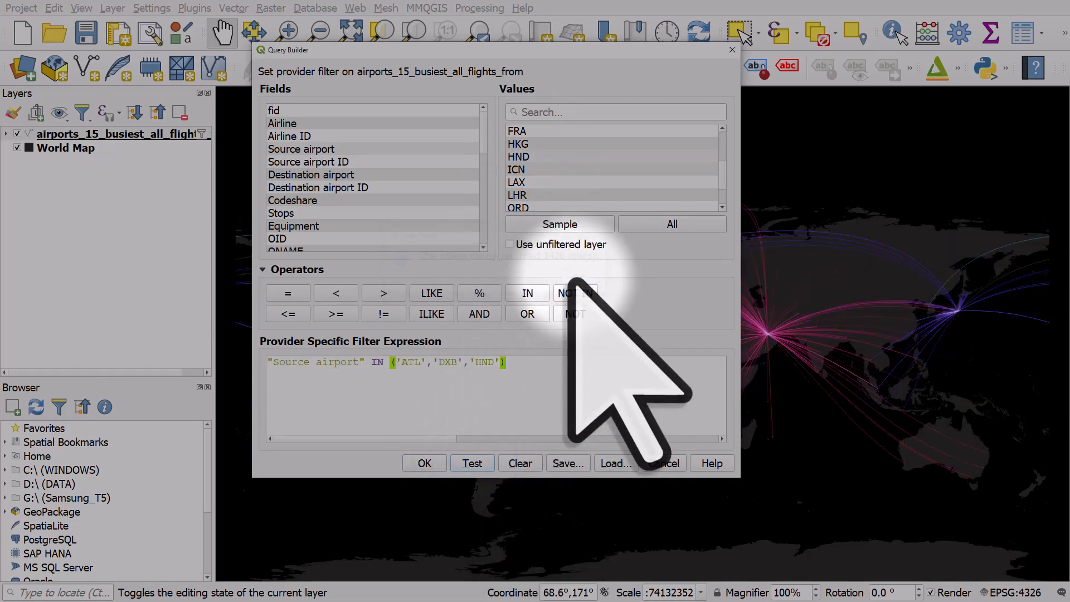
pyautogui.click(423, 464)
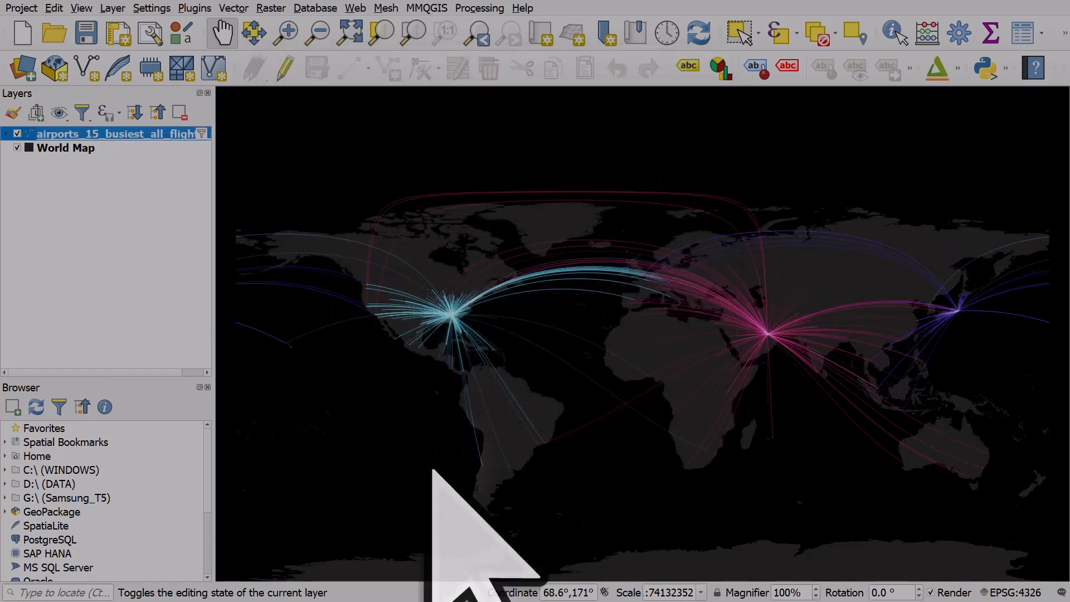